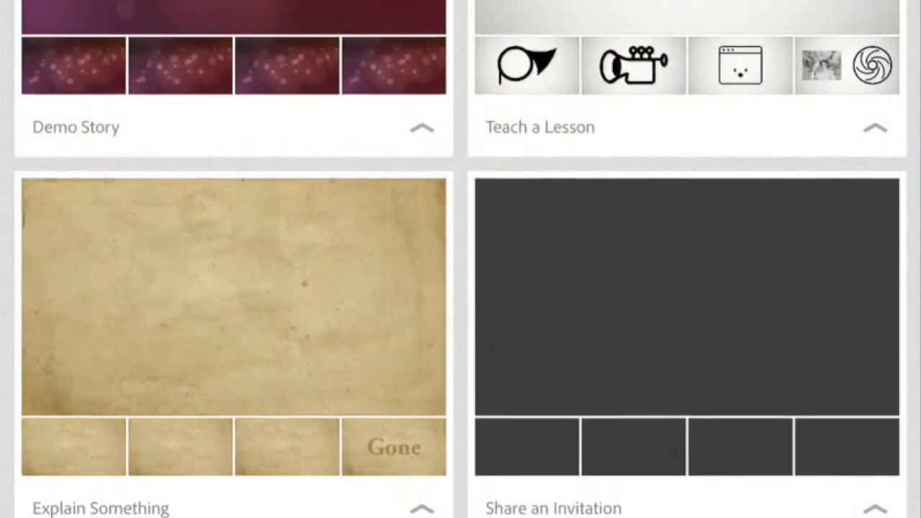
# Step: Title the new story 'Demo Story' in the topic field and continue
pyautogui.scroll(-3)
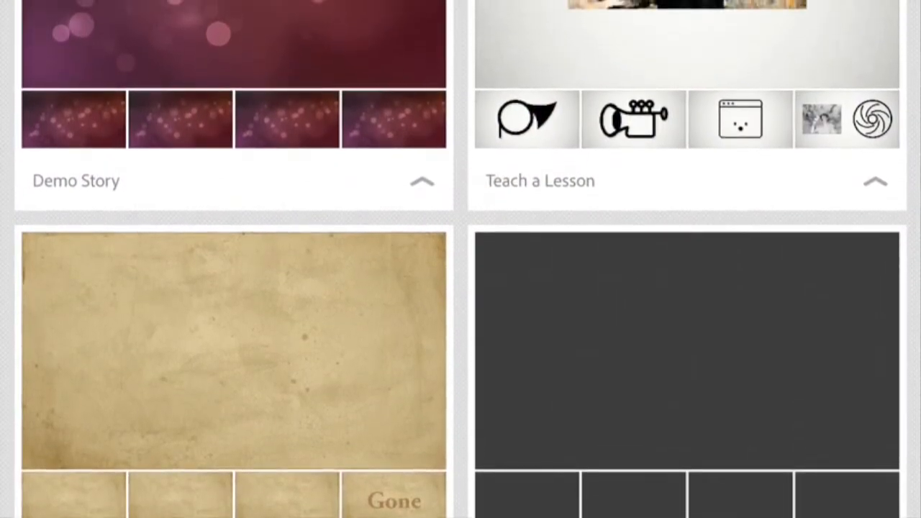
pyautogui.scroll(-3)
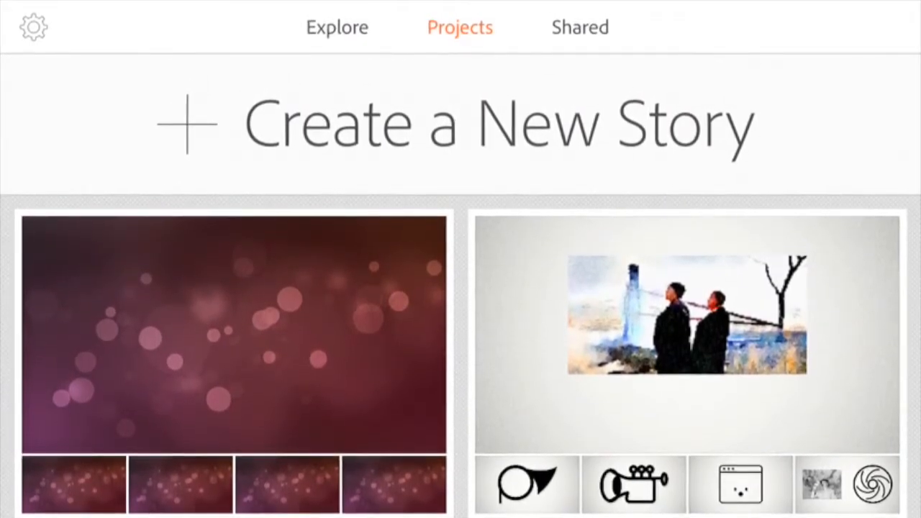
pyautogui.scroll(-3)
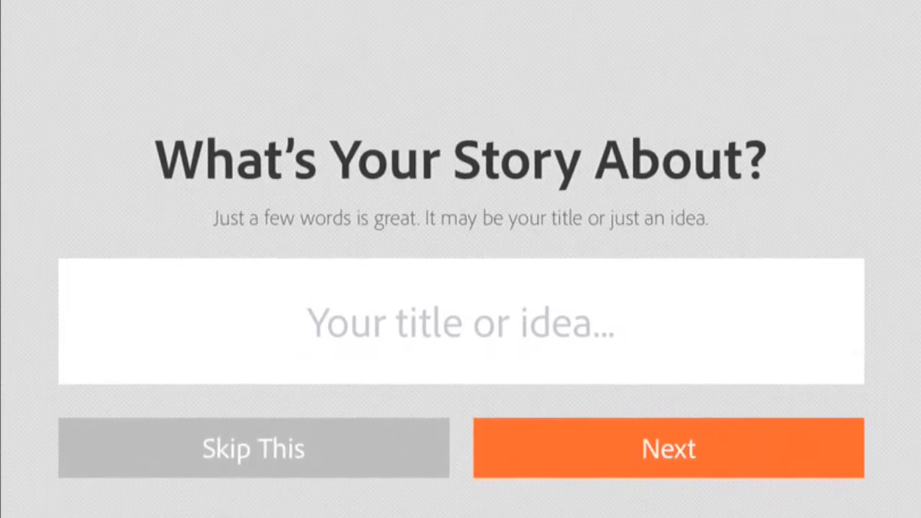
pyautogui.write('Demo Sto')
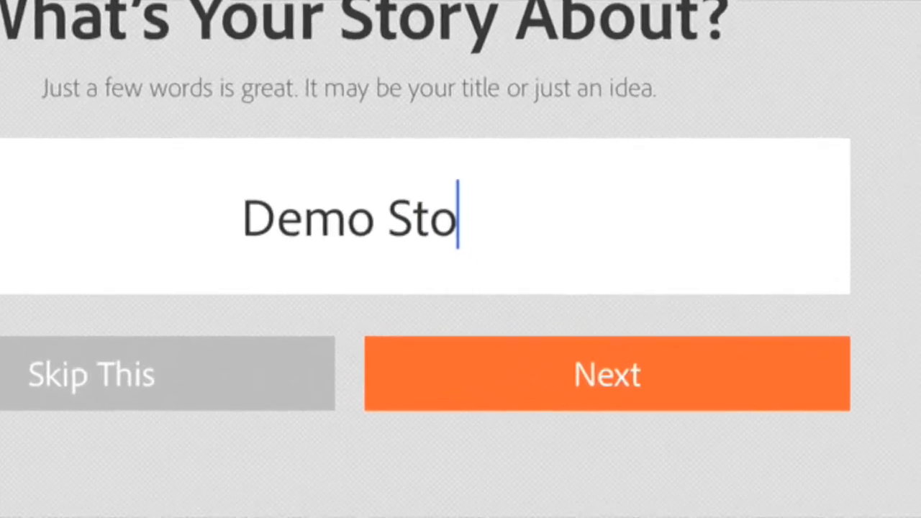
pyautogui.click(608, 374)
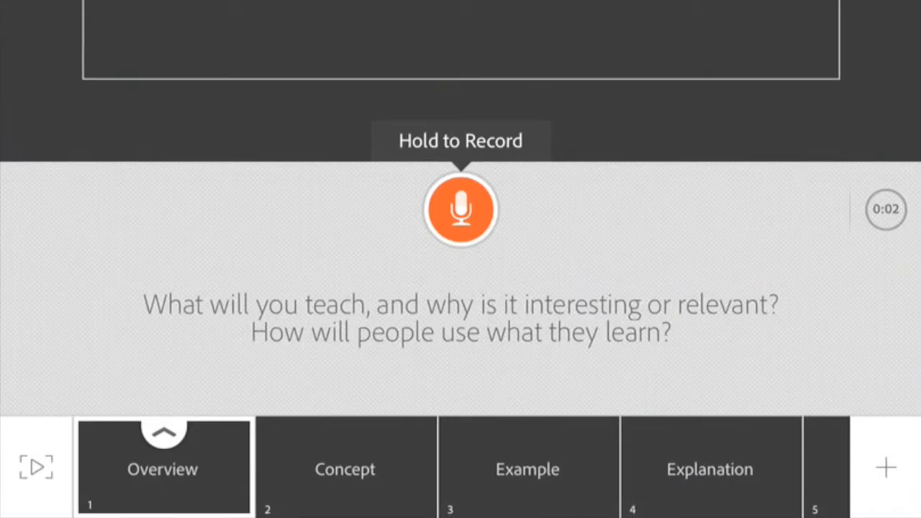
# Step: Pick the Teach a Lesson structure and bring up the first slide's content choices
pyautogui.click(708, 468)
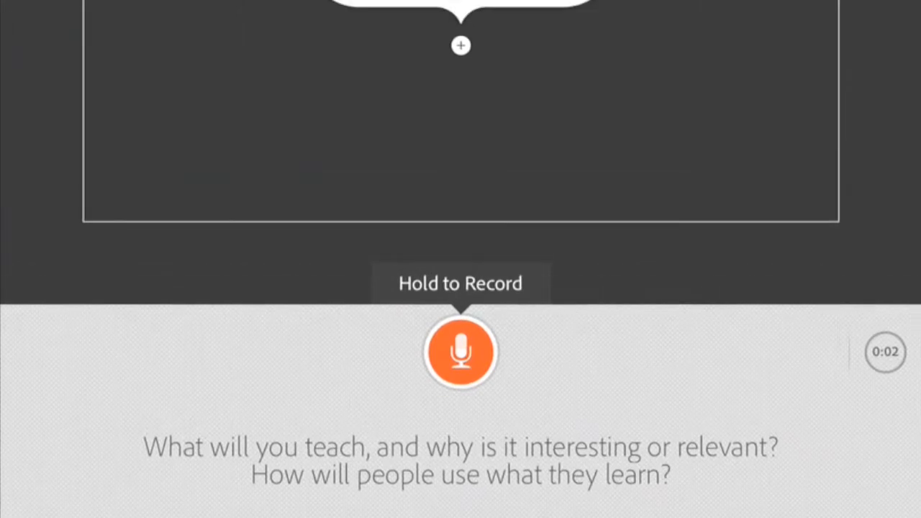
pyautogui.click(461, 45)
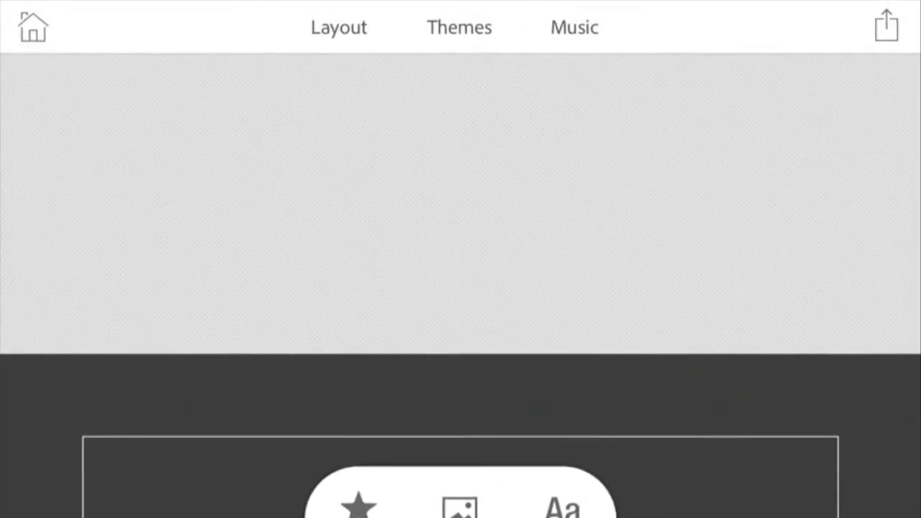
# Step: Preview One Thing, Fullscreen Photo, Thing + Caption and Thing + Full Photo, then settle on Two Things
pyautogui.click(339, 28)
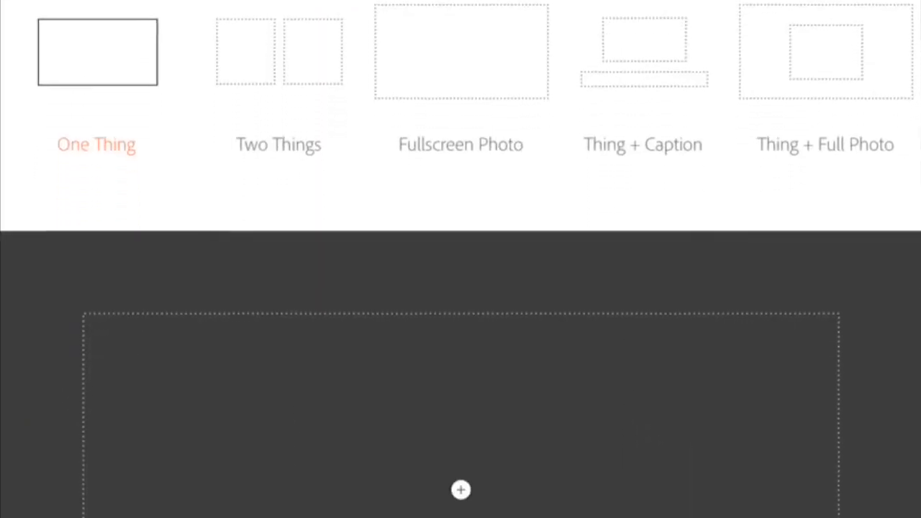
pyautogui.click(461, 489)
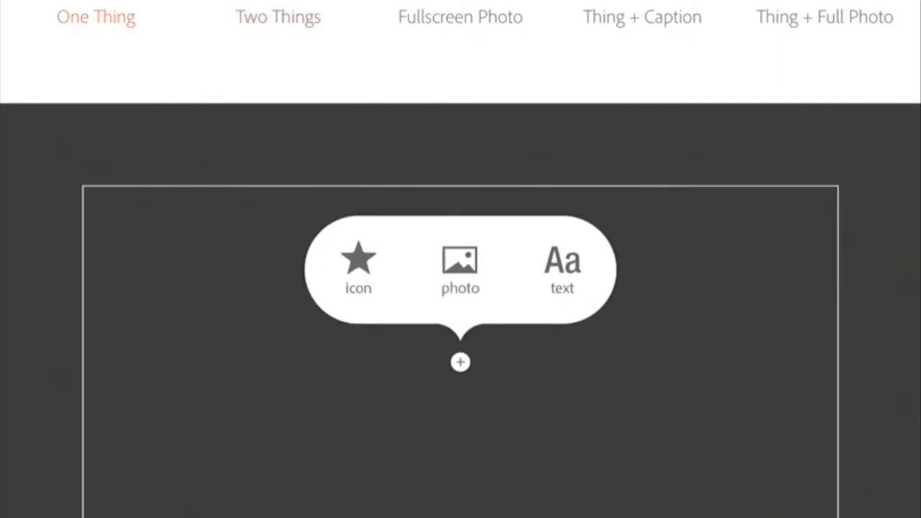
pyautogui.click(278, 17)
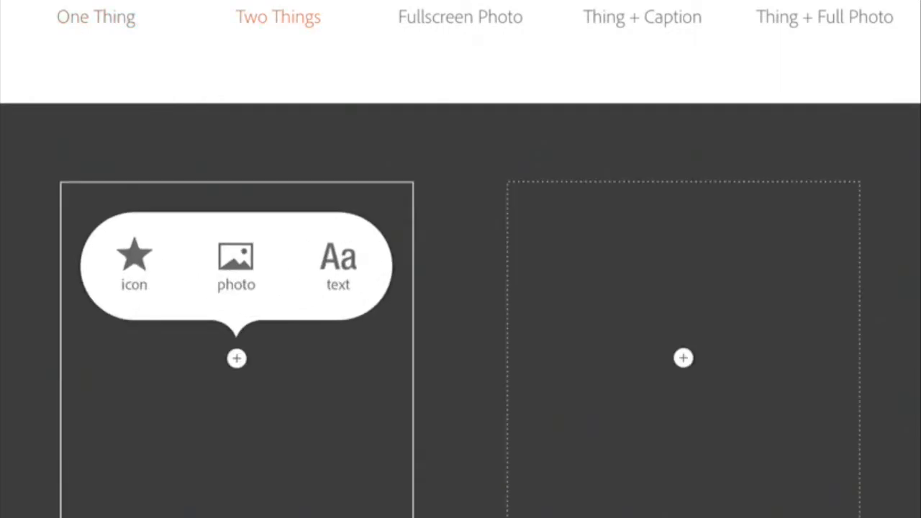
pyautogui.click(460, 18)
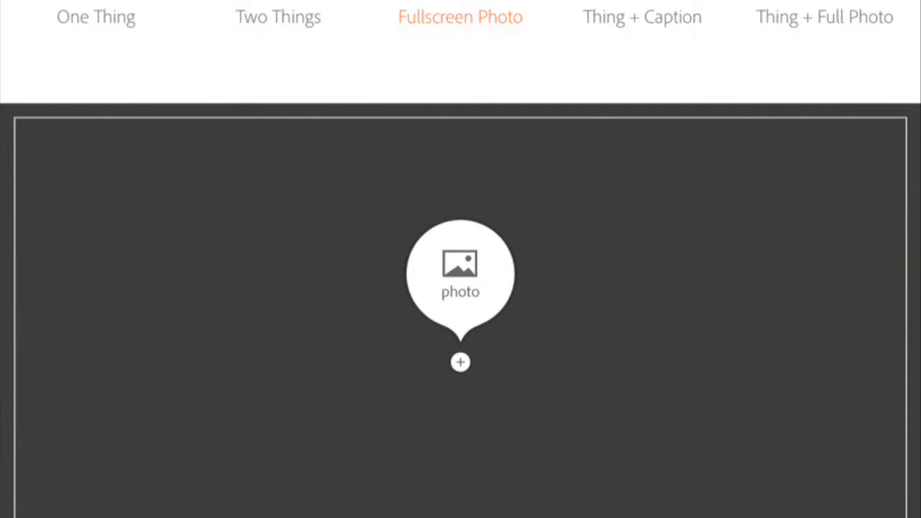
pyautogui.click(642, 18)
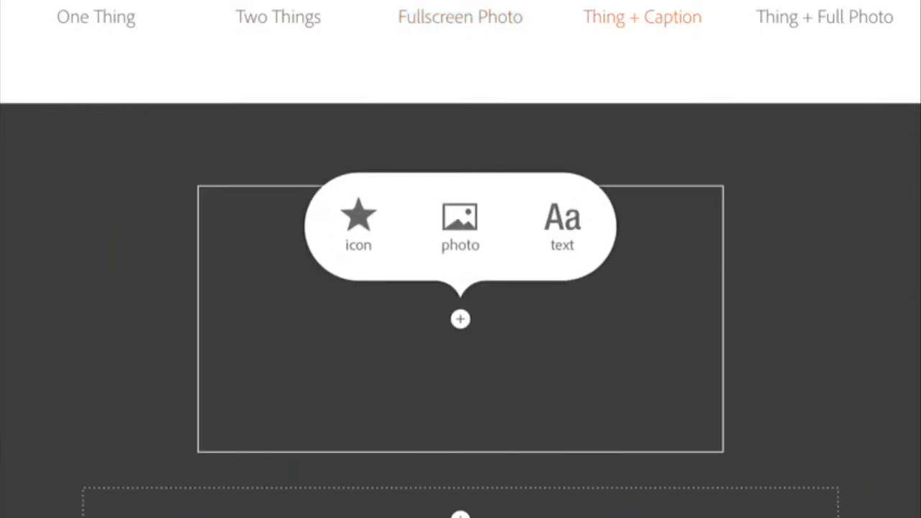
pyautogui.click(823, 17)
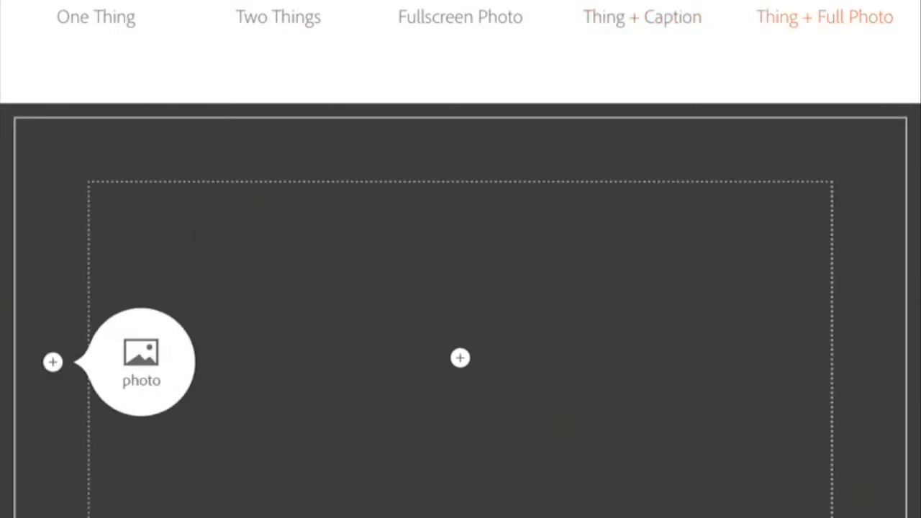
pyautogui.click(461, 357)
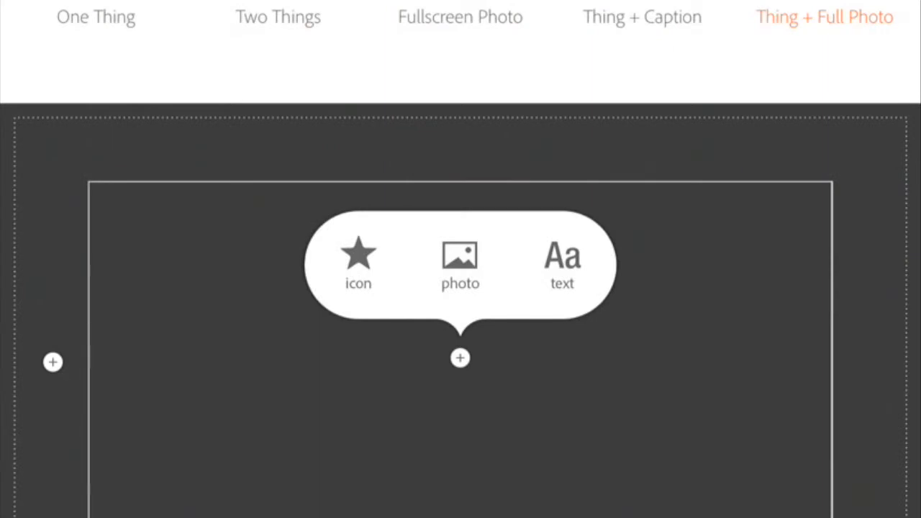
pyautogui.click(95, 17)
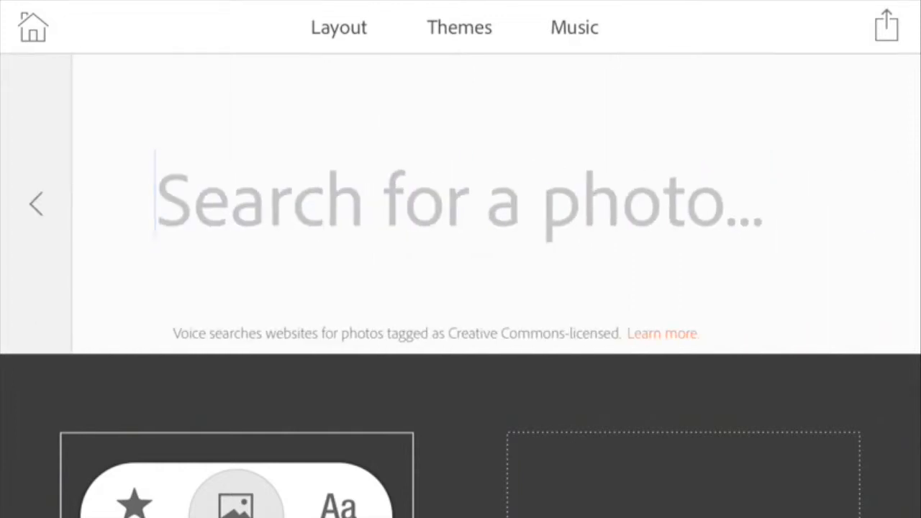
# Step: Search photos for 'g' to place an image in the left frame beside the guitar text
pyautogui.write('guita')
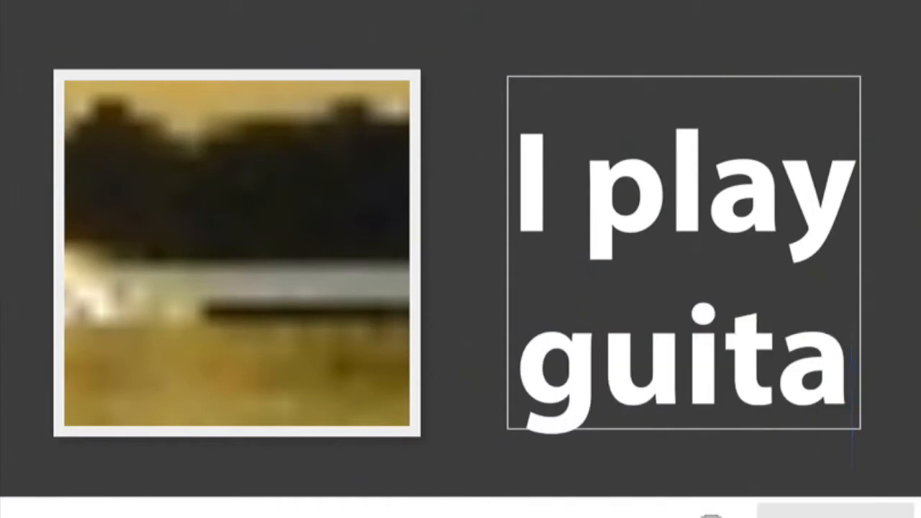
# Step: Replace the left picture with a different sunset photo
pyautogui.click(237, 259)
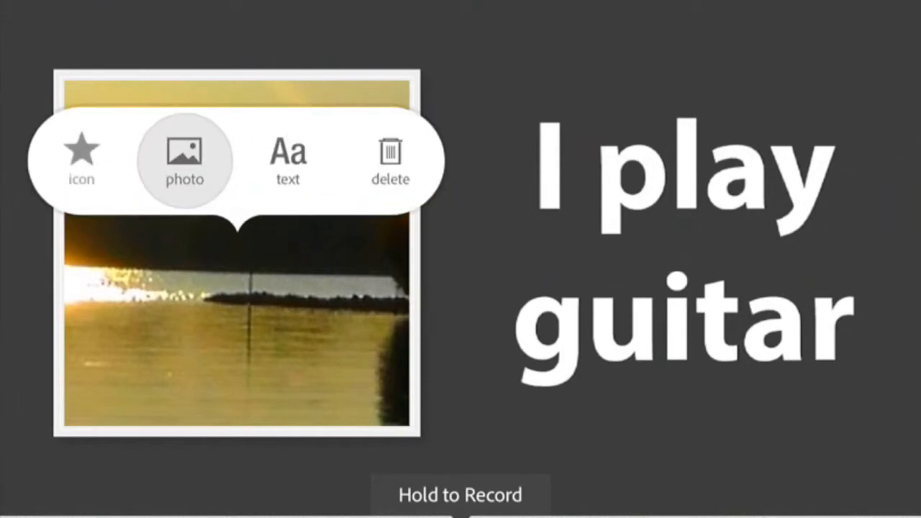
pyautogui.click(184, 155)
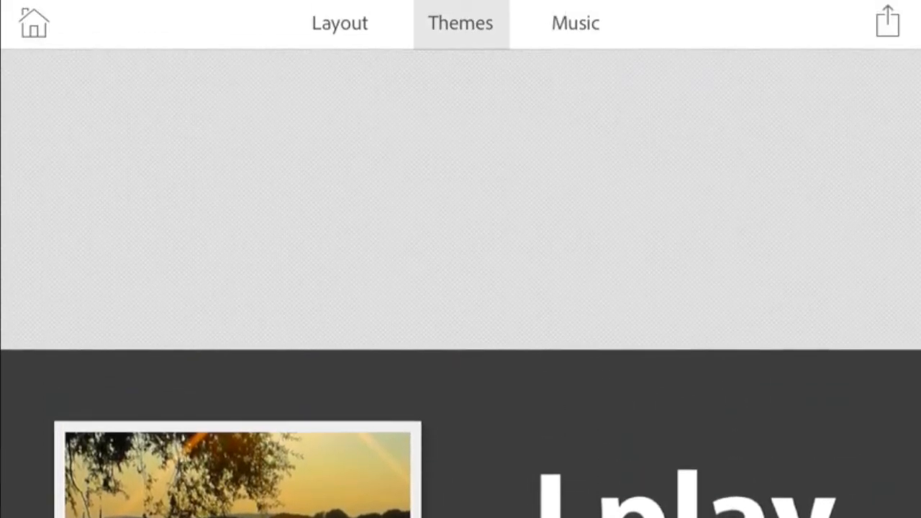
# Step: Browse the theme grid toward the purple bokeh theme
pyautogui.click(461, 23)
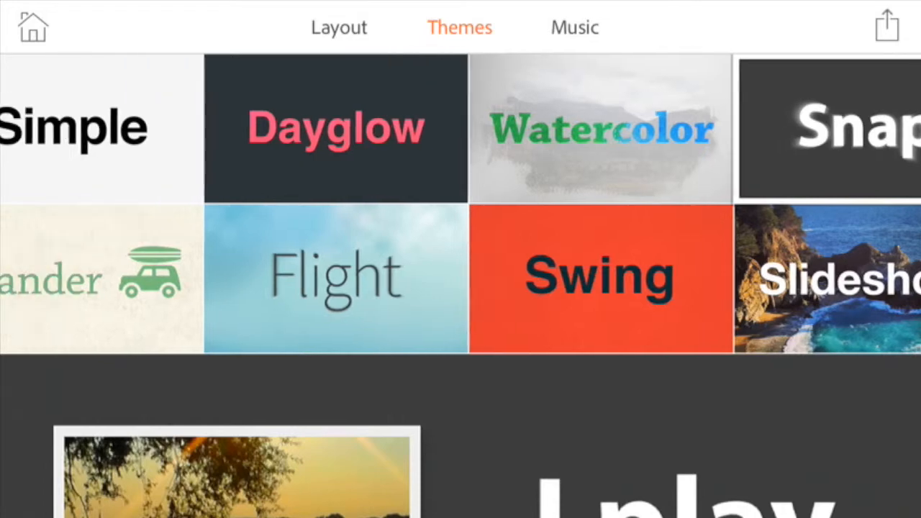
pyautogui.hscroll(3)
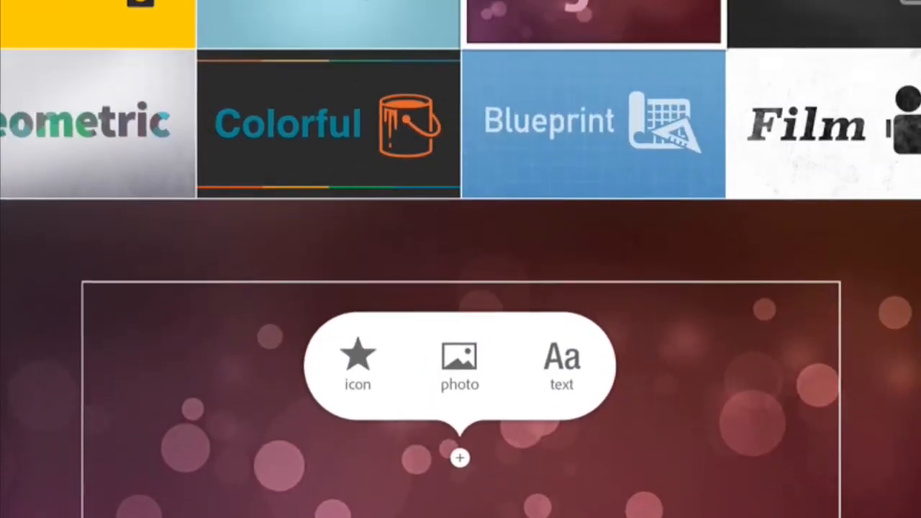
# Step: Search icons for 'guitar' and add the guitarist icon to the slide
pyautogui.click(357, 363)
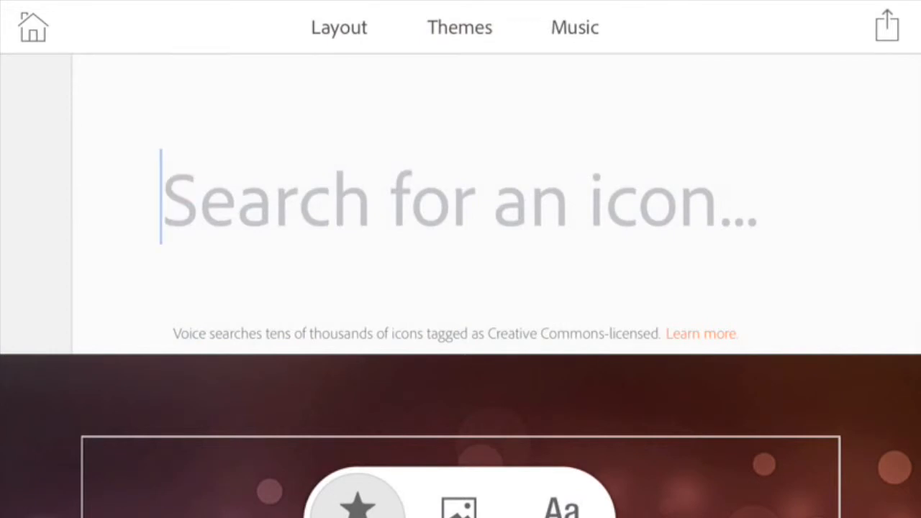
pyautogui.write('g')
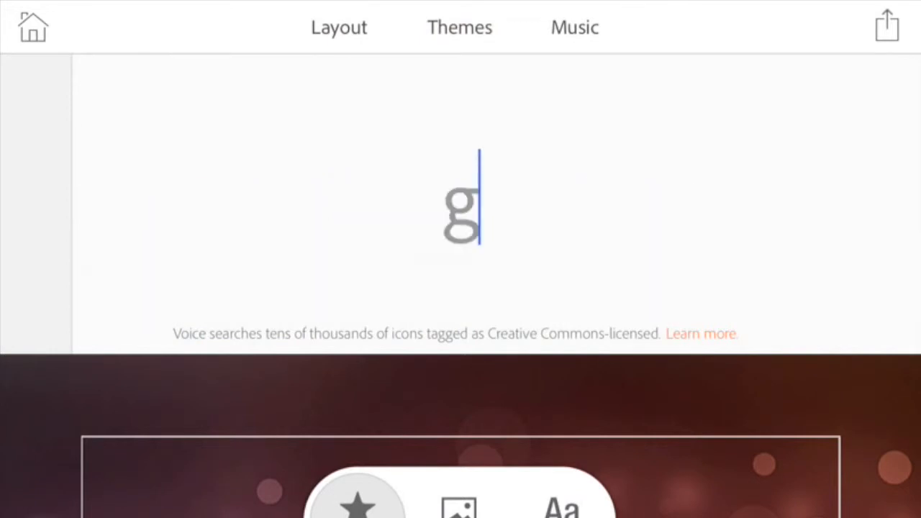
pyautogui.write('uitar')
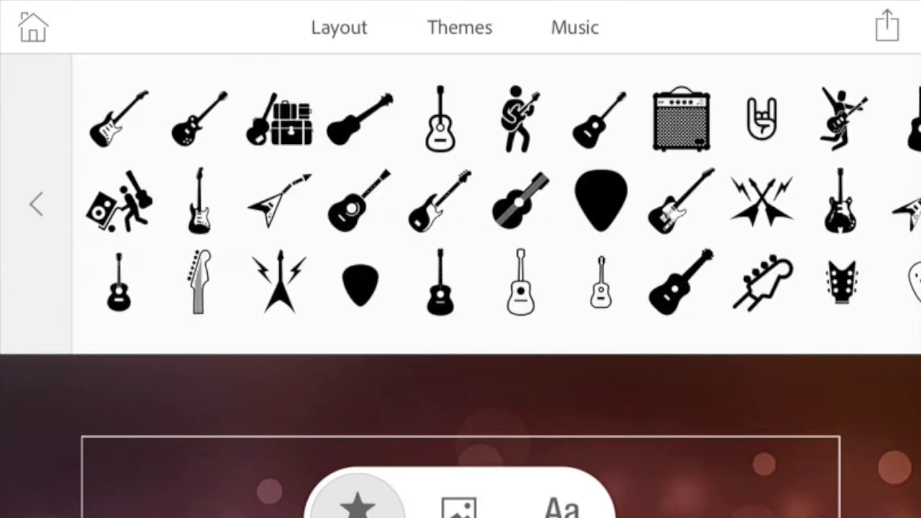
pyautogui.click(518, 118)
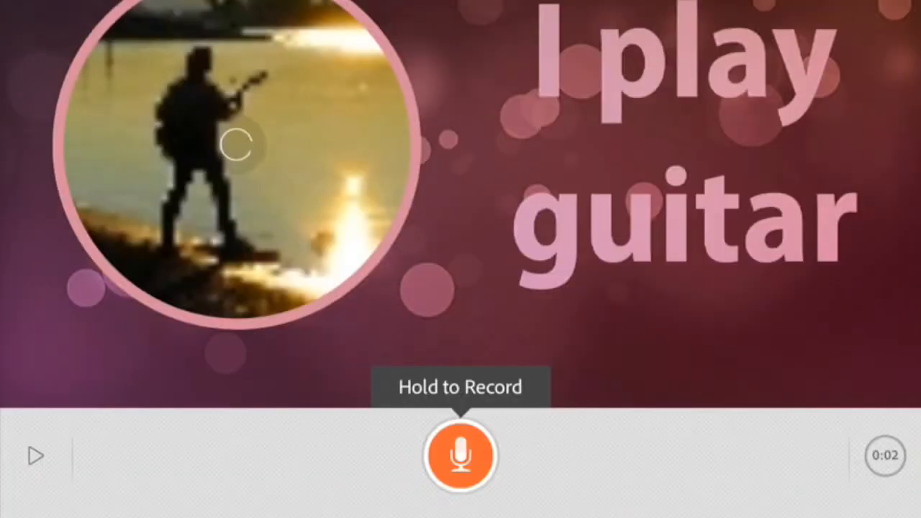
# Step: Record, re-record and play back narration for the 'I play guitar' photo slide
pyautogui.click(461, 456)
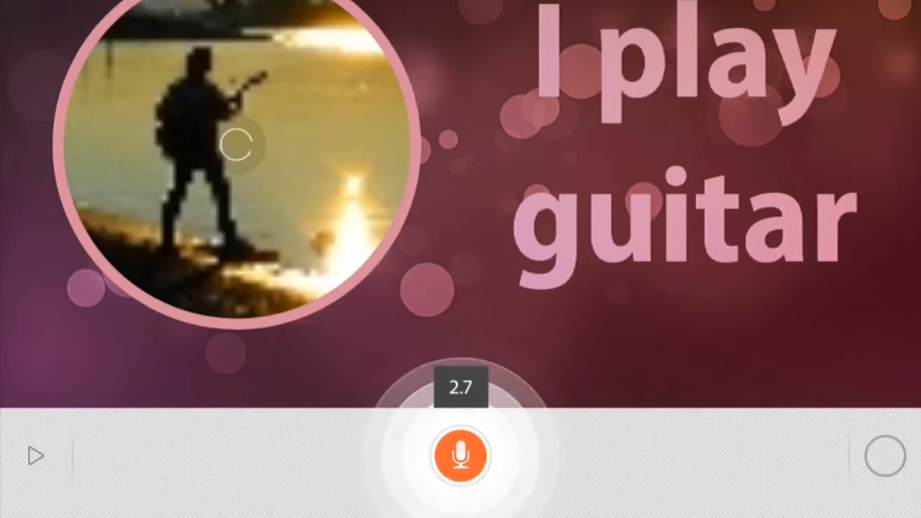
pyautogui.click(460, 455)
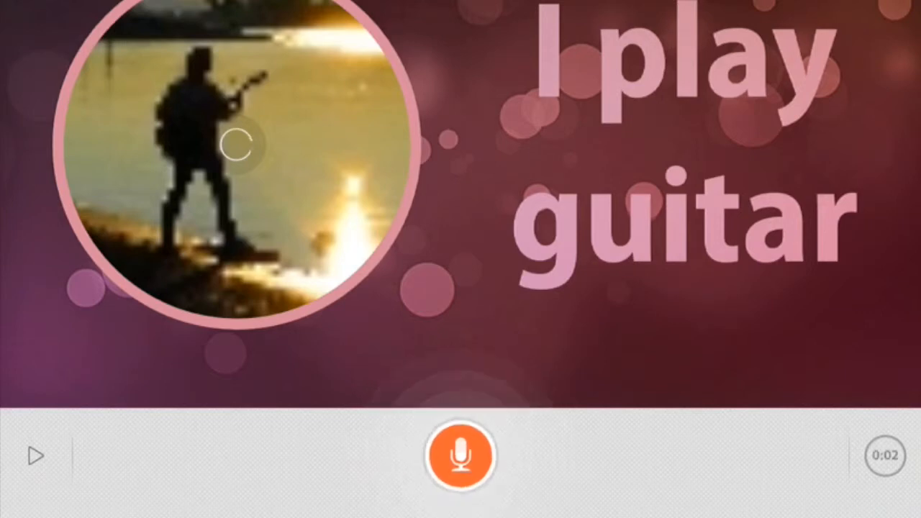
pyautogui.click(461, 456)
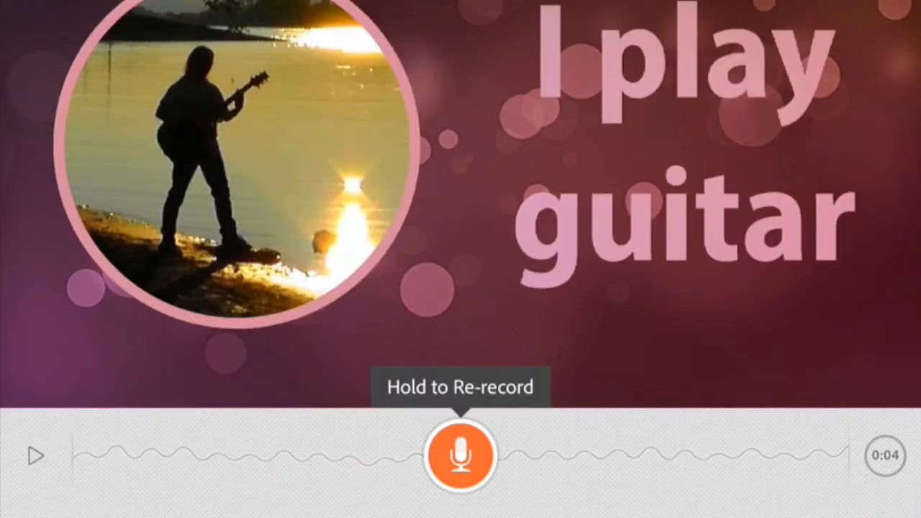
pyautogui.click(461, 454)
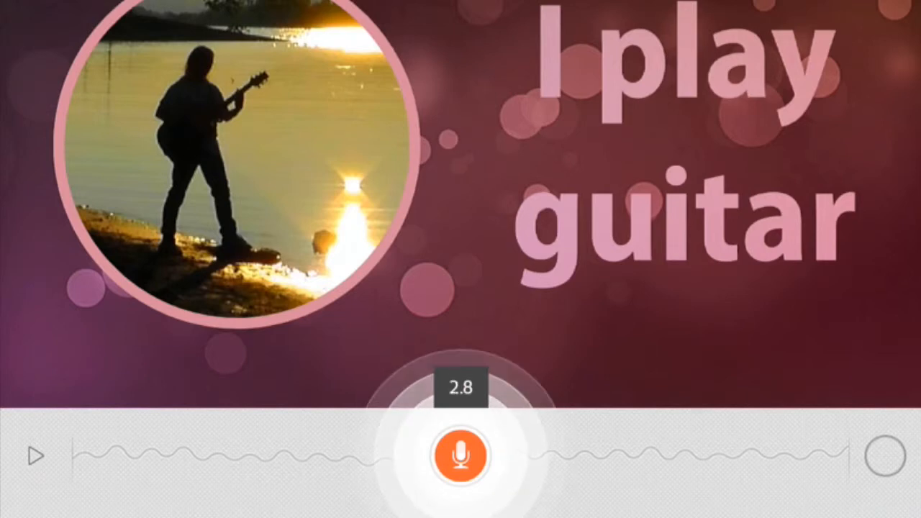
pyautogui.click(461, 454)
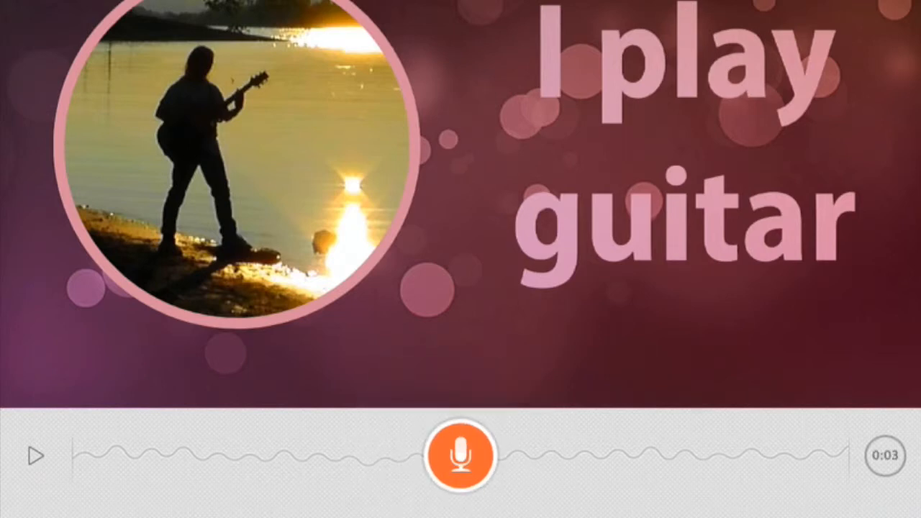
pyautogui.click(36, 455)
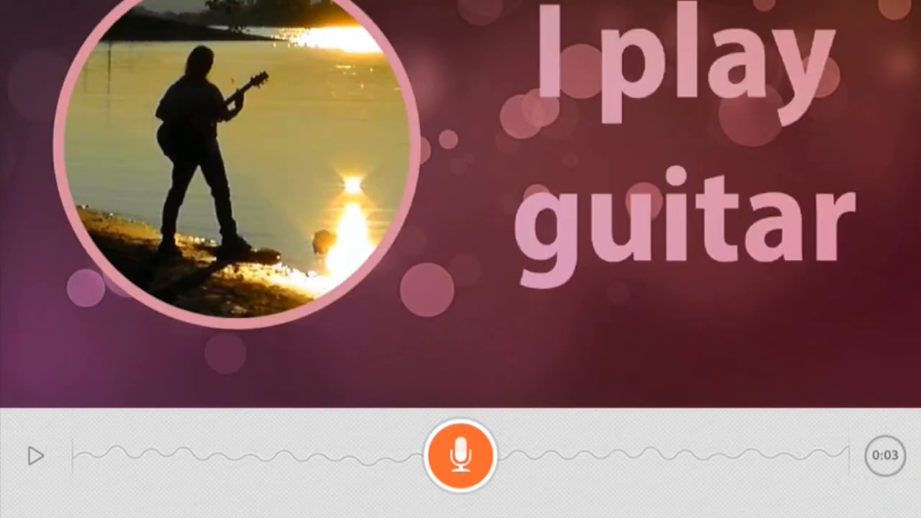
# Step: Advance to the guitarist icon slide and record its narration
pyautogui.click(460, 455)
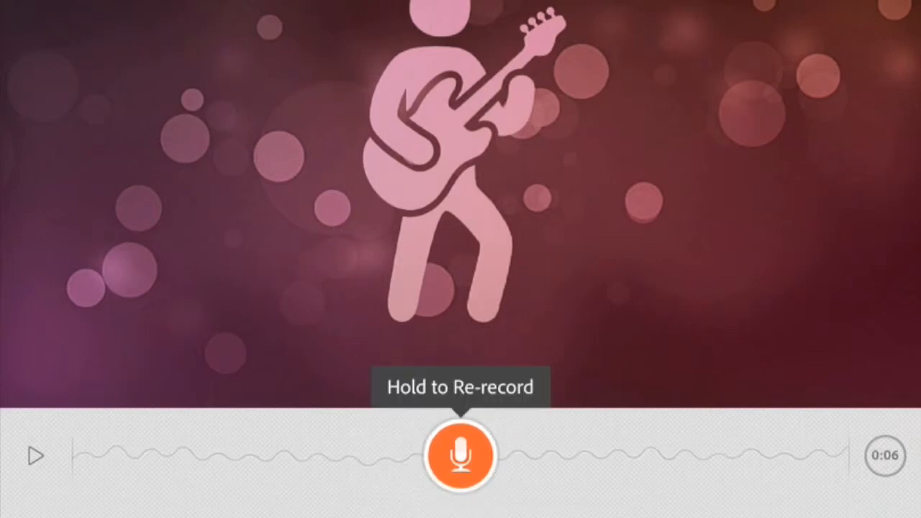
pyautogui.click(34, 455)
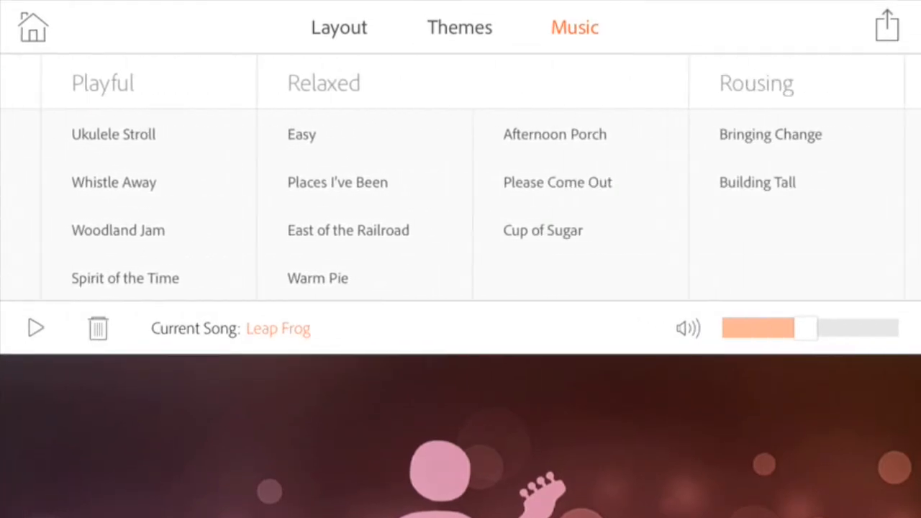
# Step: Choose Western Sage under Thoughtful as the soundtrack and stop its preview
pyautogui.hscroll(3)
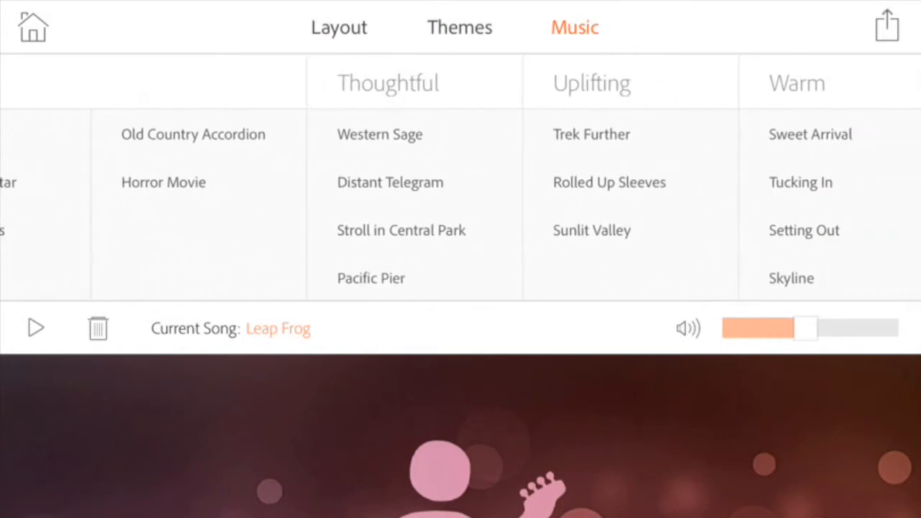
pyautogui.click(380, 135)
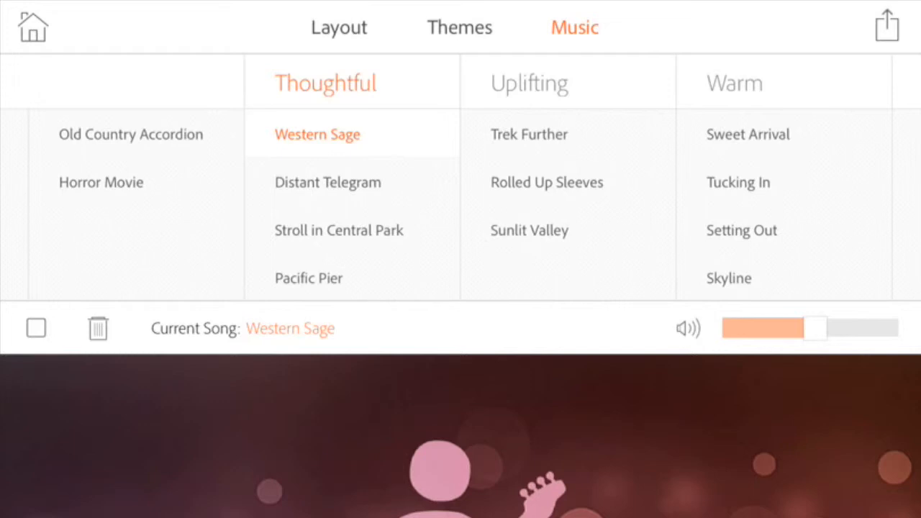
pyautogui.click(36, 328)
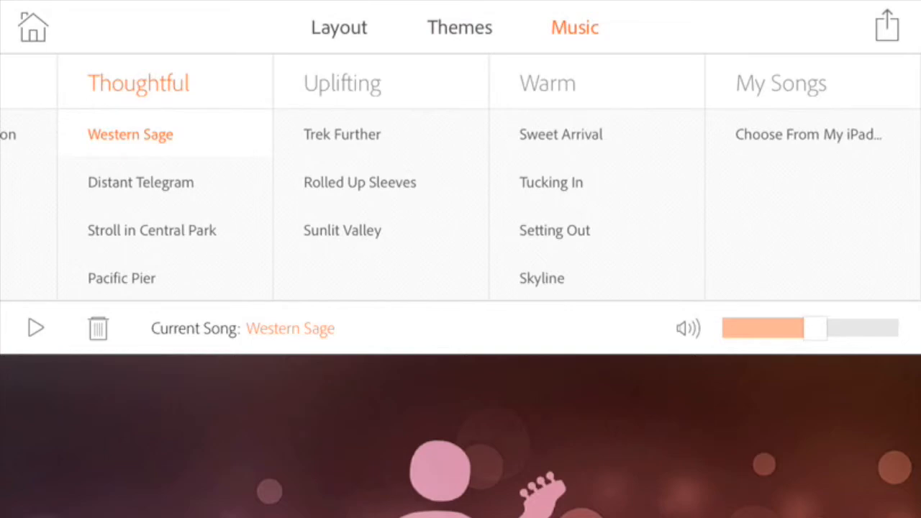
pyautogui.hscroll(-3)
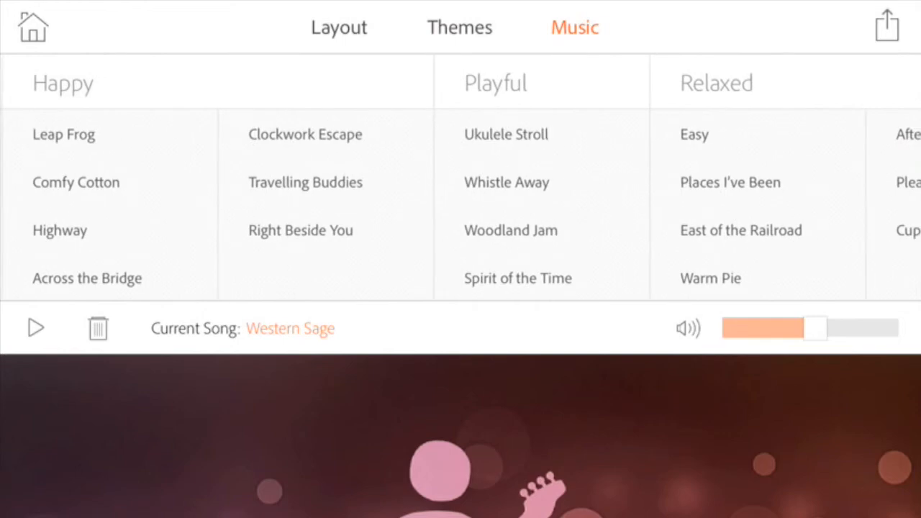
pyautogui.hscroll(-3)
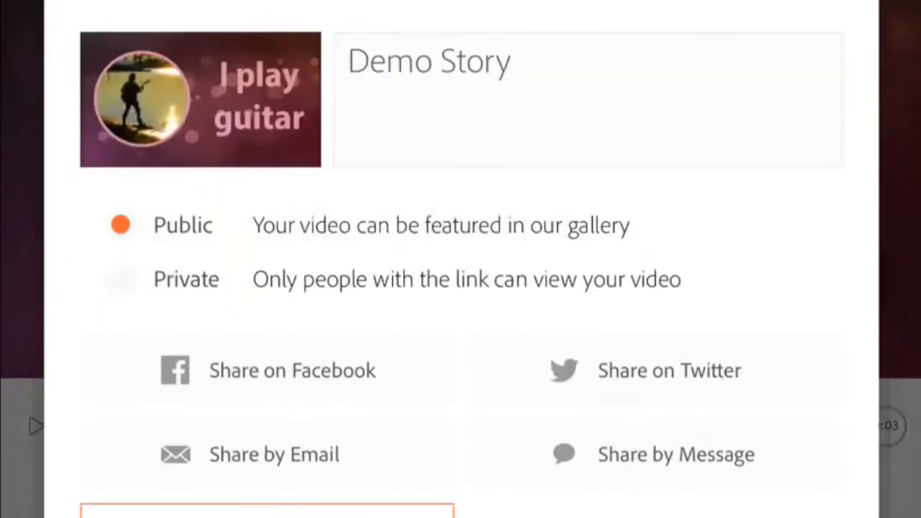
# Step: Make Demo Story private and toggle Facebook and Twitter sharing before upload
pyautogui.scroll(-3)
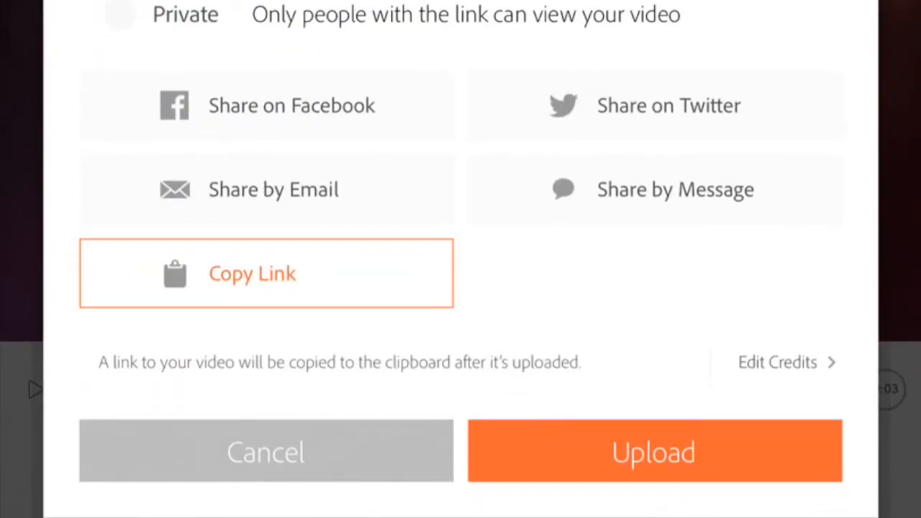
pyautogui.click(118, 14)
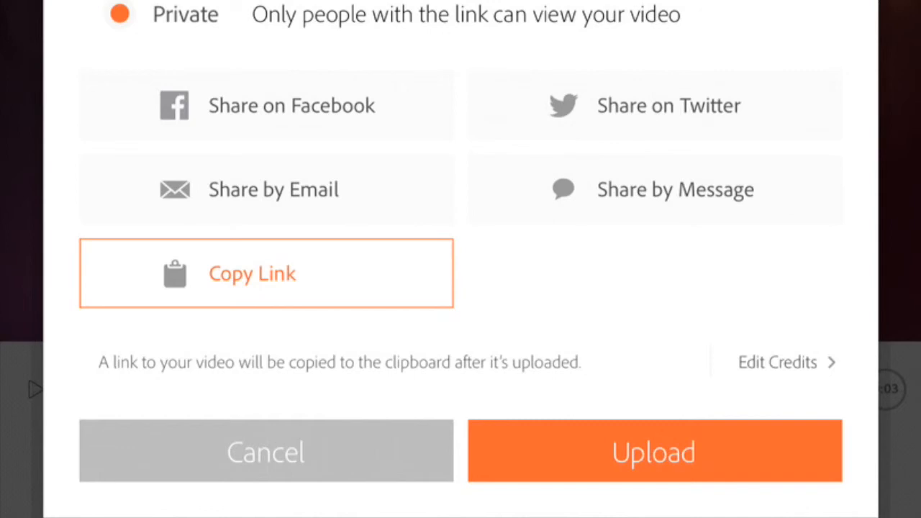
pyautogui.click(265, 105)
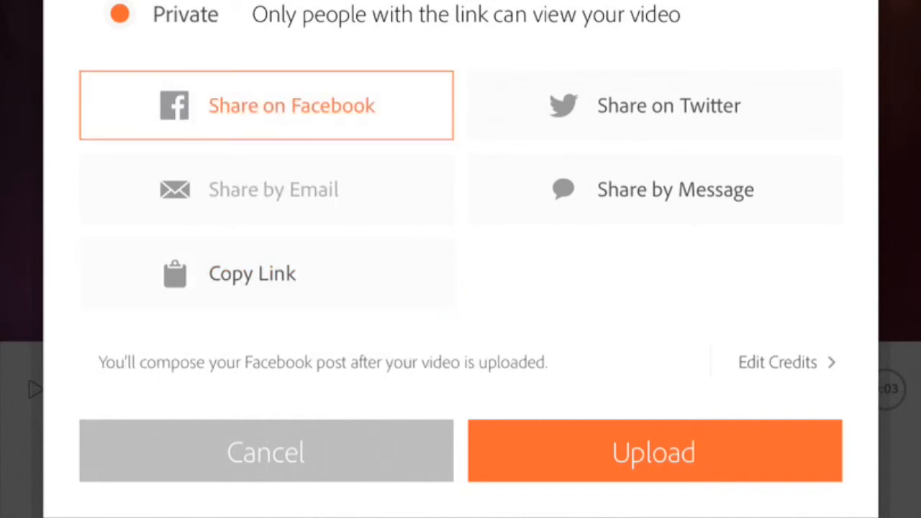
pyautogui.click(653, 105)
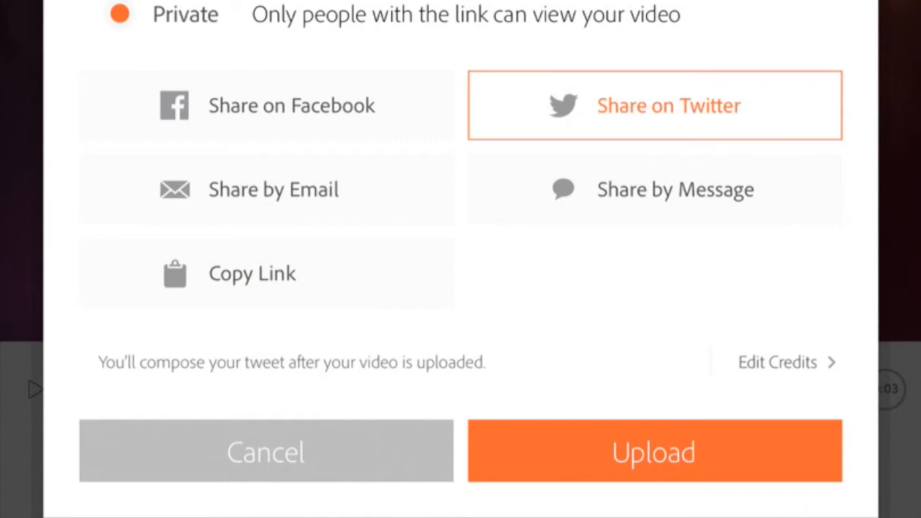
pyautogui.click(265, 274)
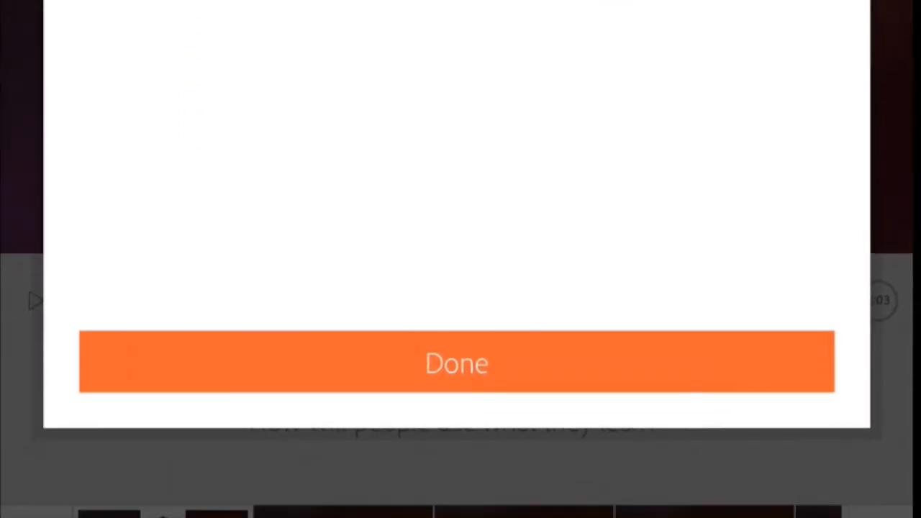
# Step: Finish sharing via Done and land on Demo Story's web page while the video prepares
pyautogui.click(457, 362)
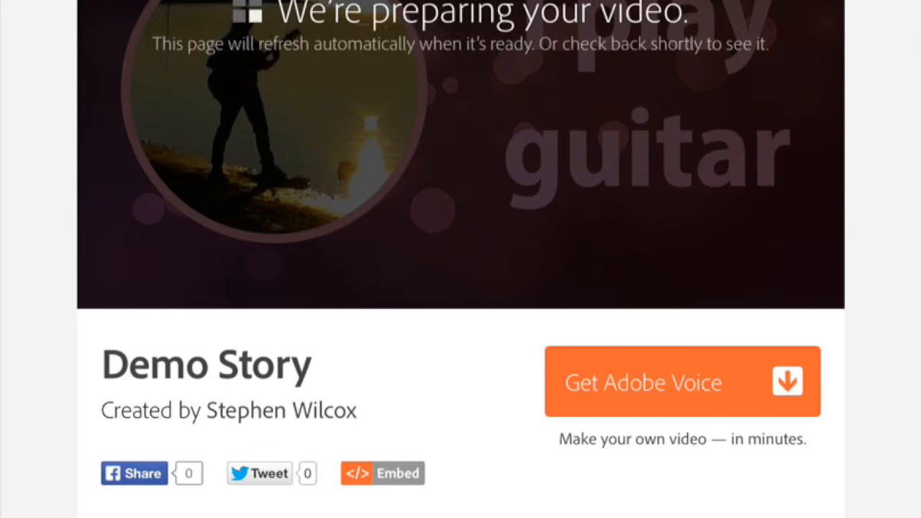
pyautogui.scroll(-3)
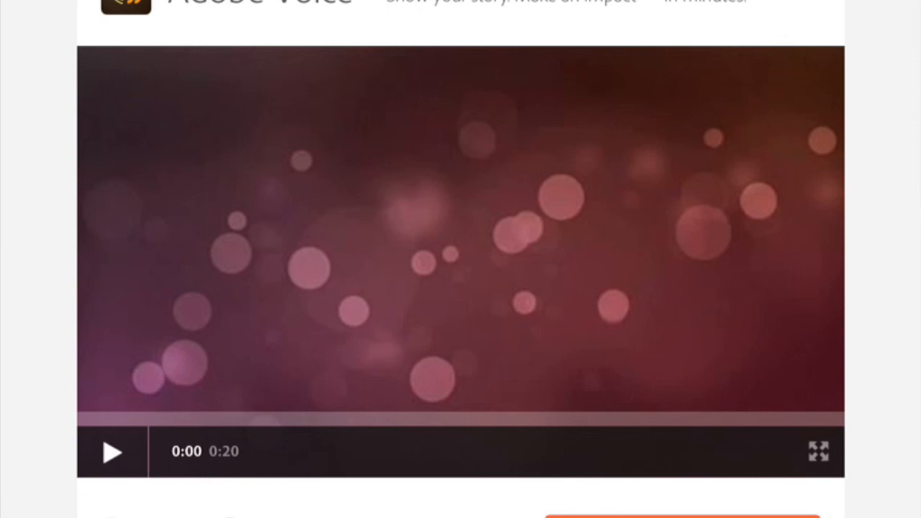
# Step: Start playback of the 20-second Demo Story video in the page's player
pyautogui.click(112, 452)
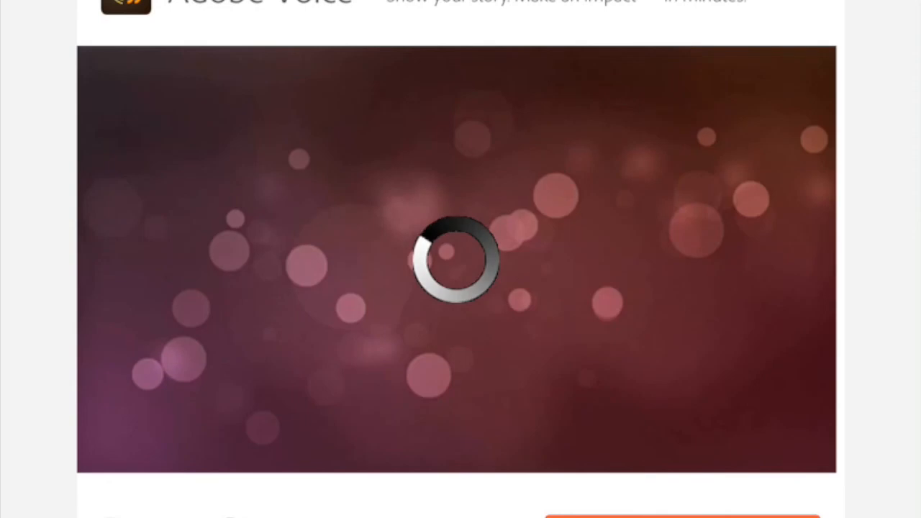